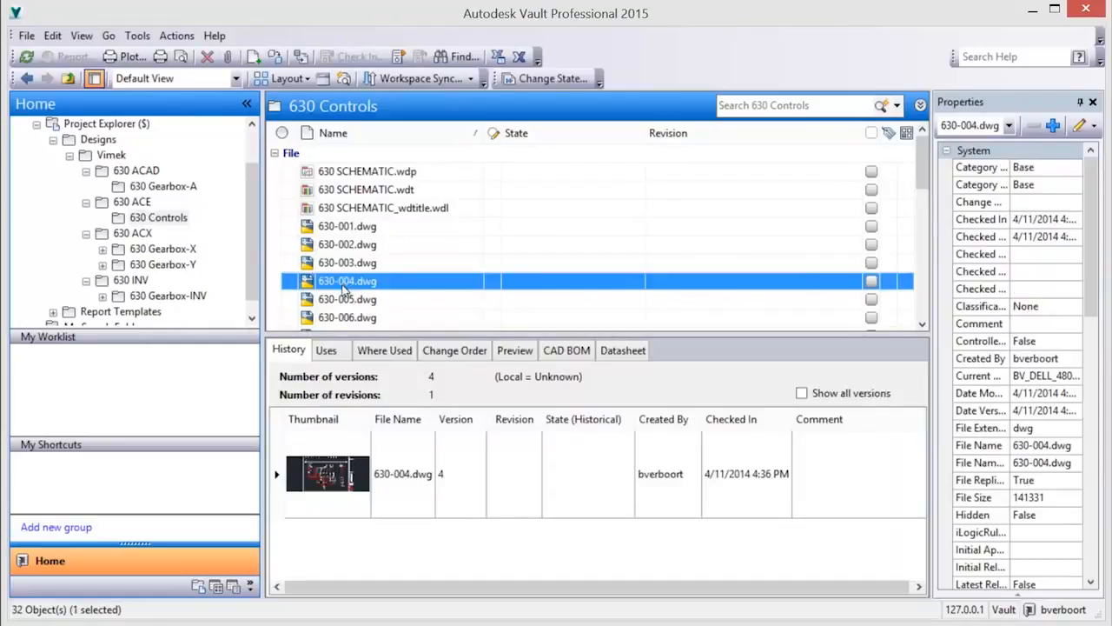
- Show the 630-004.dwg schematic drawing in a viewer window
{"action": "left_click", "coordinate": [801, 393]}
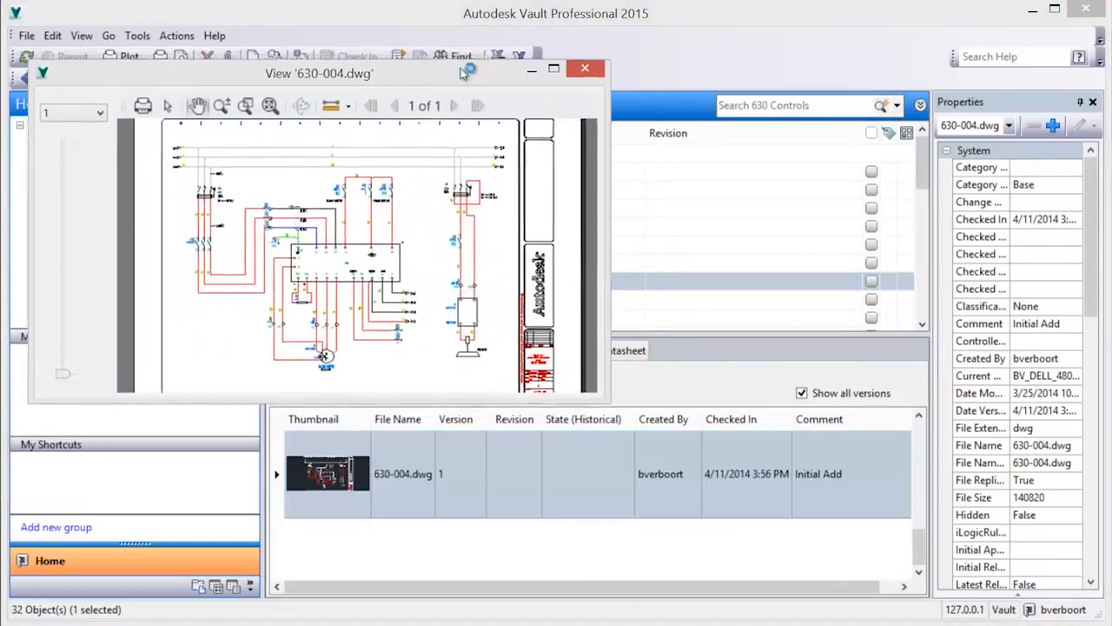
- Close the viewer so 112340-A.dwg's version history can be browsed
{"action": "left_click", "coordinate": [584, 68]}
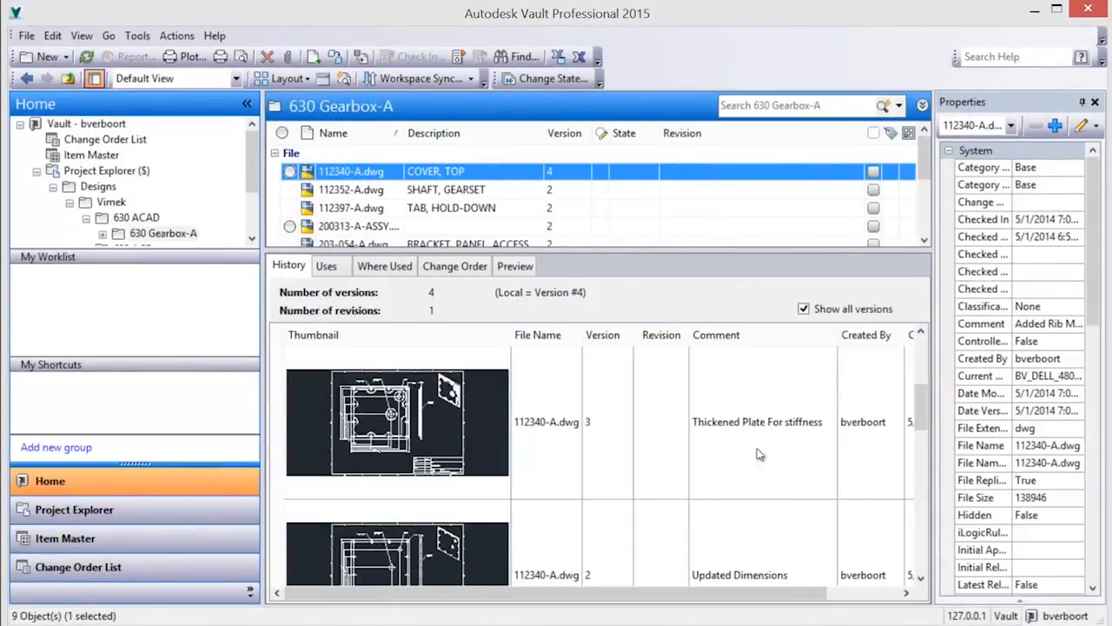
- Preview versions 4 and 2 of 112340-A.dwg, then return to its history list
{"action": "left_click", "coordinate": [514, 264]}
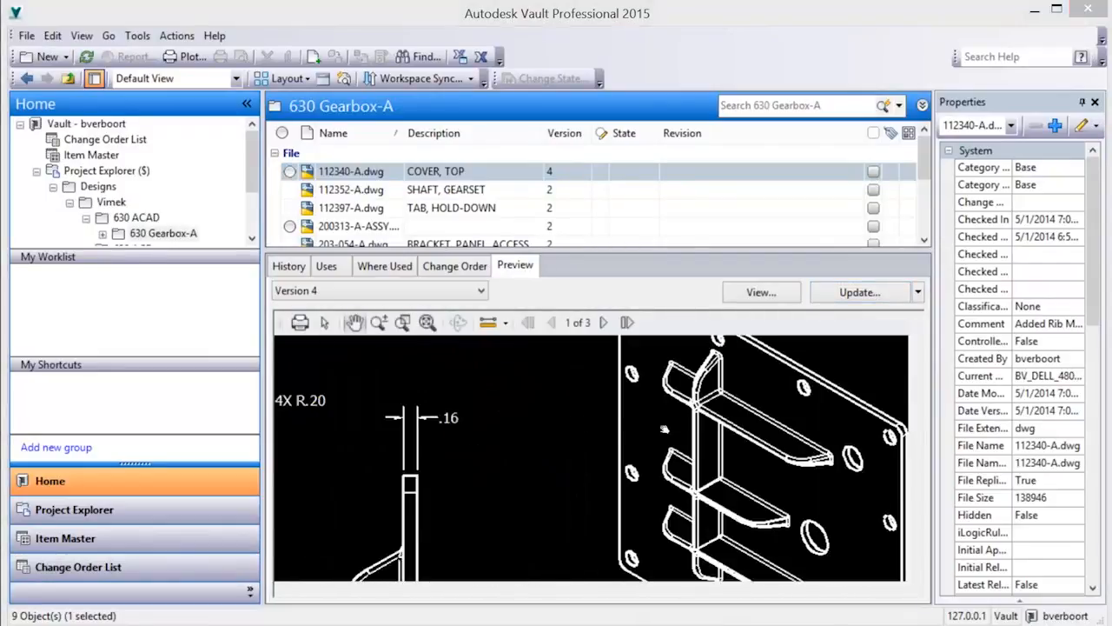
{"action": "left_click", "coordinate": [379, 290]}
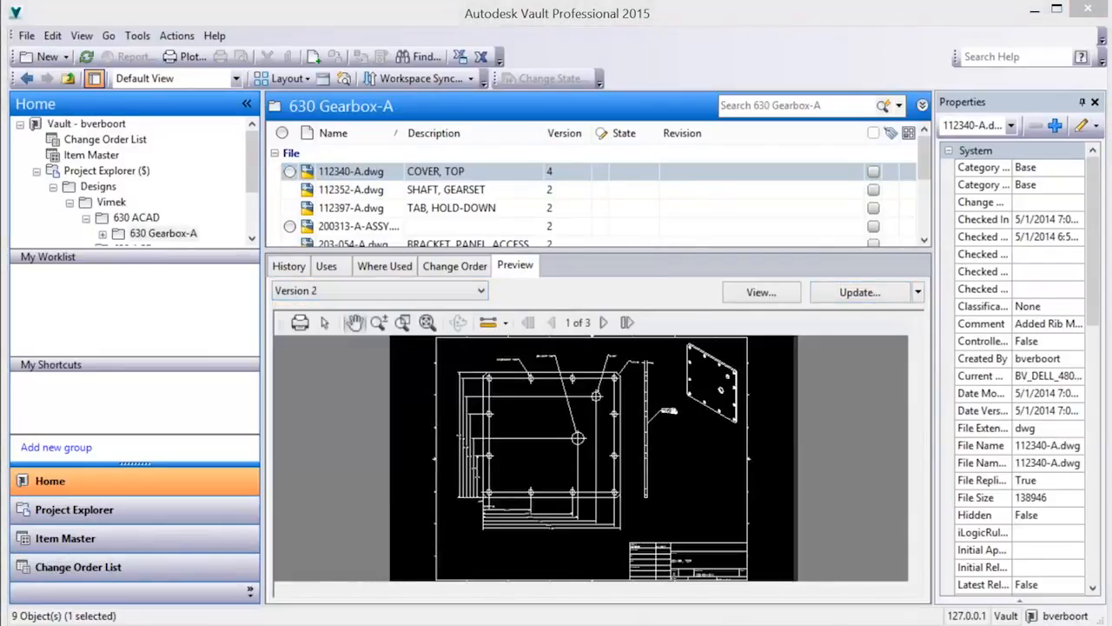
{"action": "left_click", "coordinate": [288, 264]}
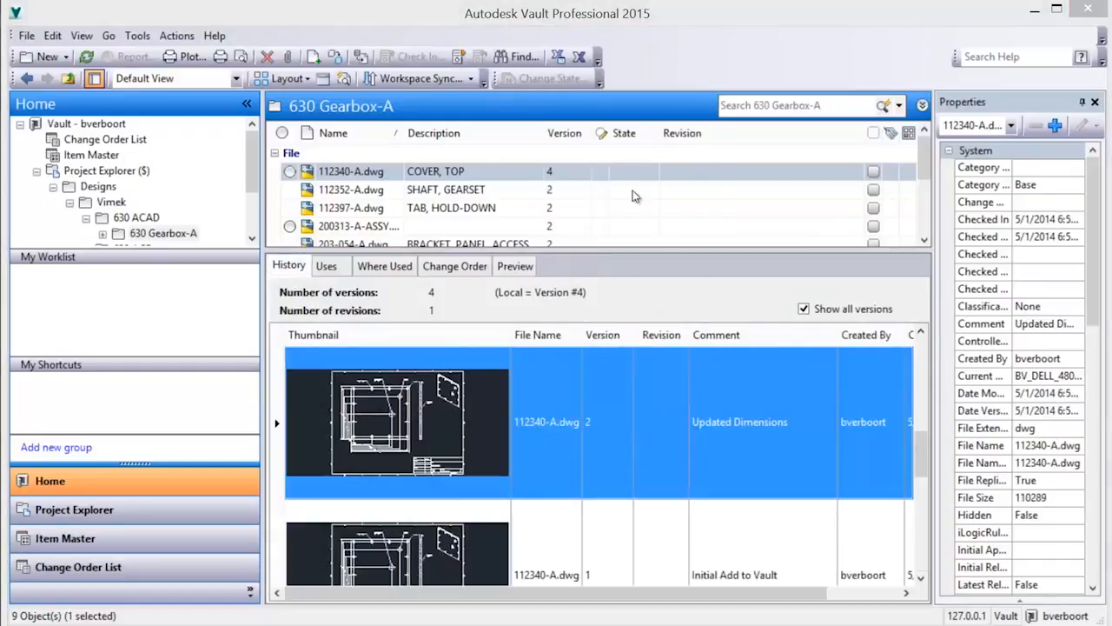
- Get/Checkout 112340-A.dwg at version 2, creating version 5 in its history
{"action": "right_click", "coordinate": [351, 171]}
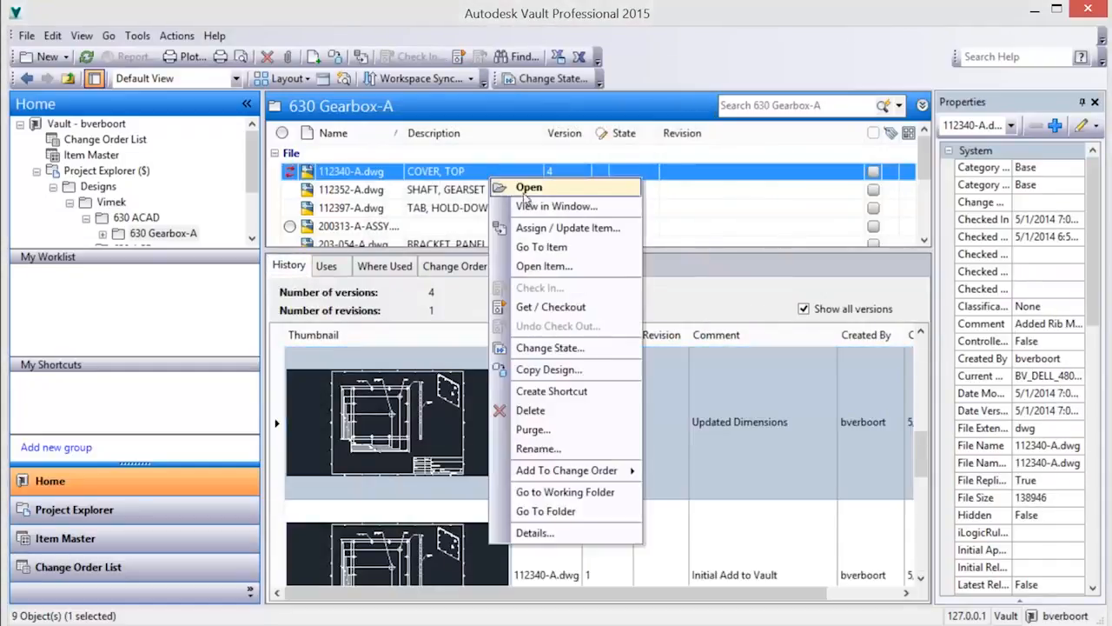
{"action": "left_click", "coordinate": [551, 306]}
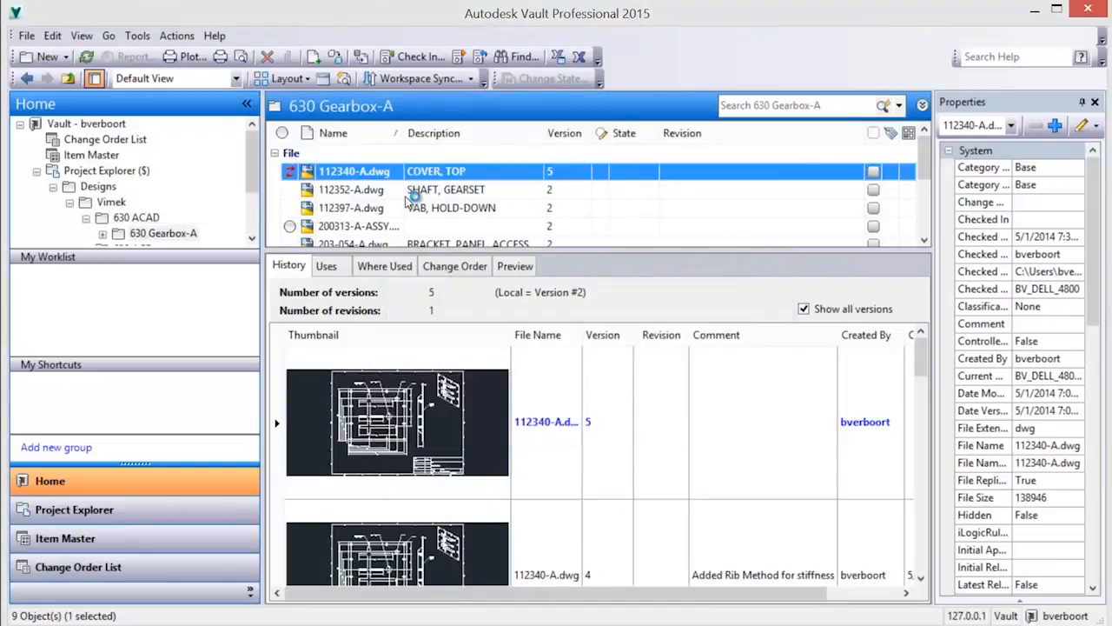
- Check 112340-A.dwg in from AutoCAD with comment 'revert ant this' and preview version 5
{"action": "double_click", "coordinate": [354, 172]}
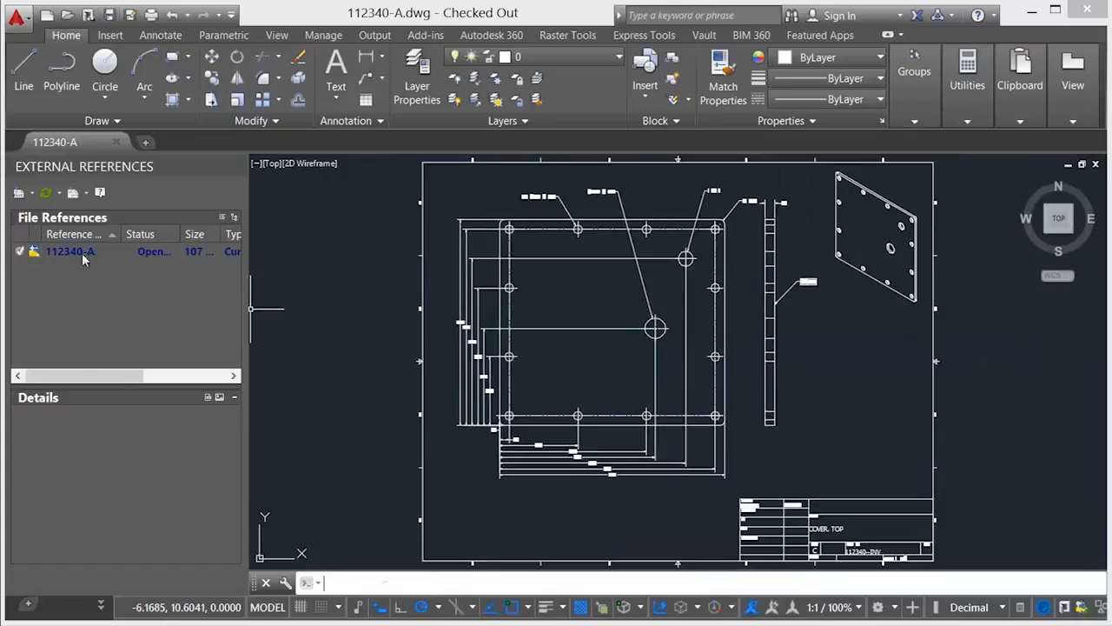
{"action": "type", "text": "revert ant this"}
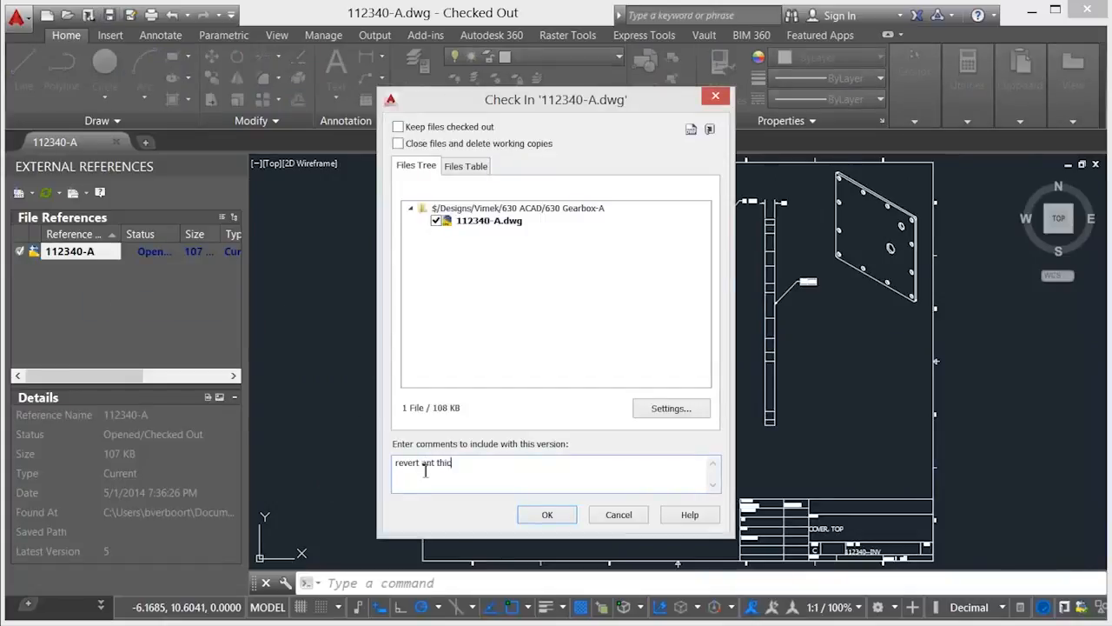
{"action": "left_click", "coordinate": [547, 515]}
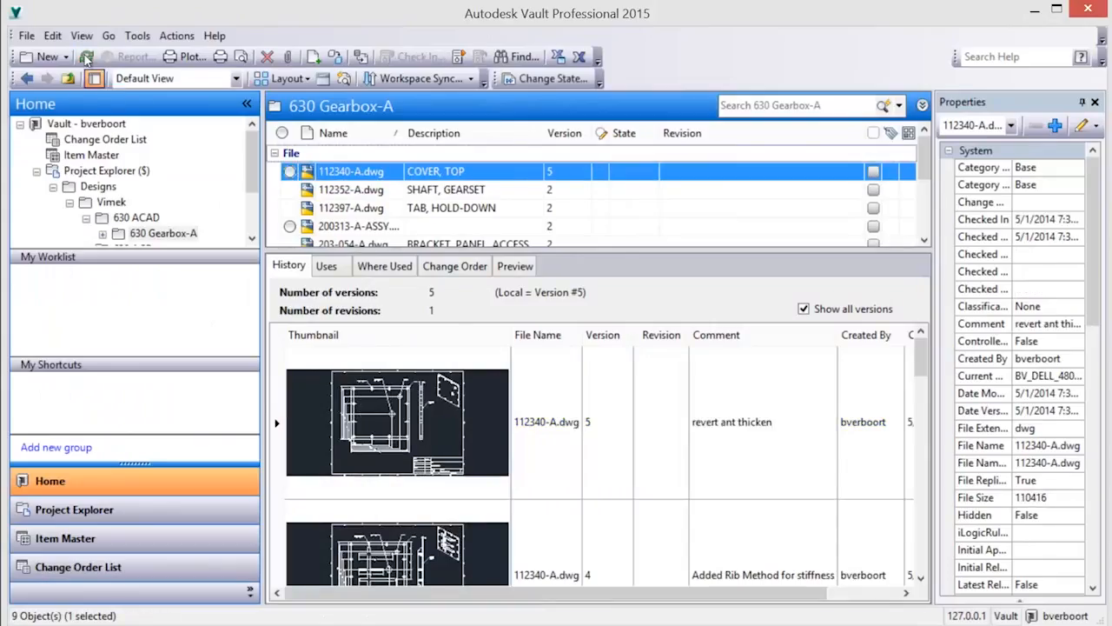
{"action": "left_click", "coordinate": [514, 264]}
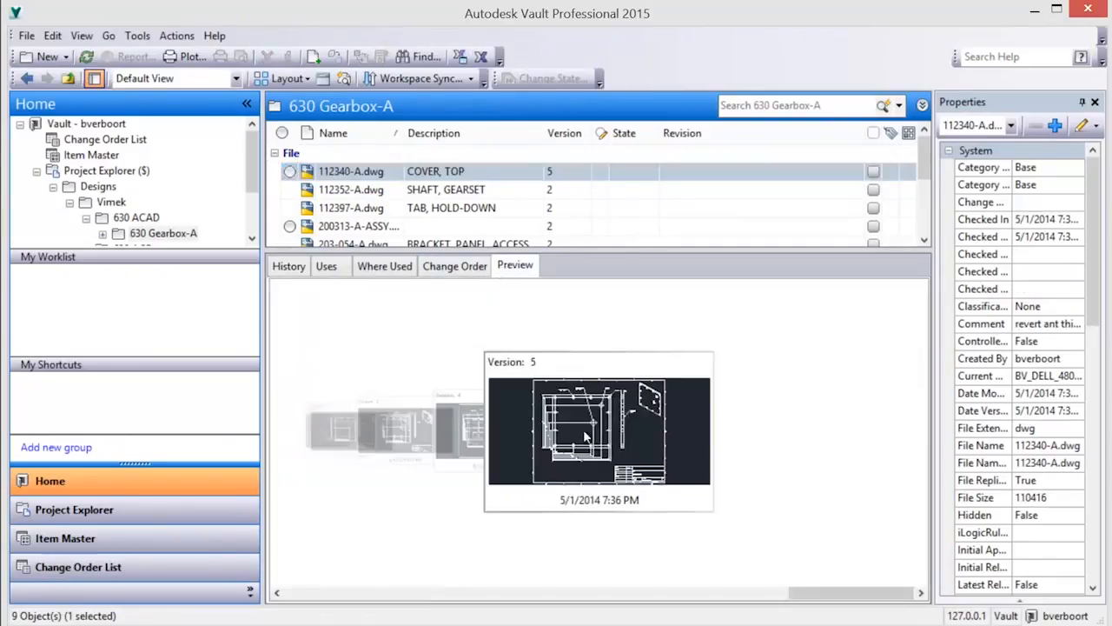